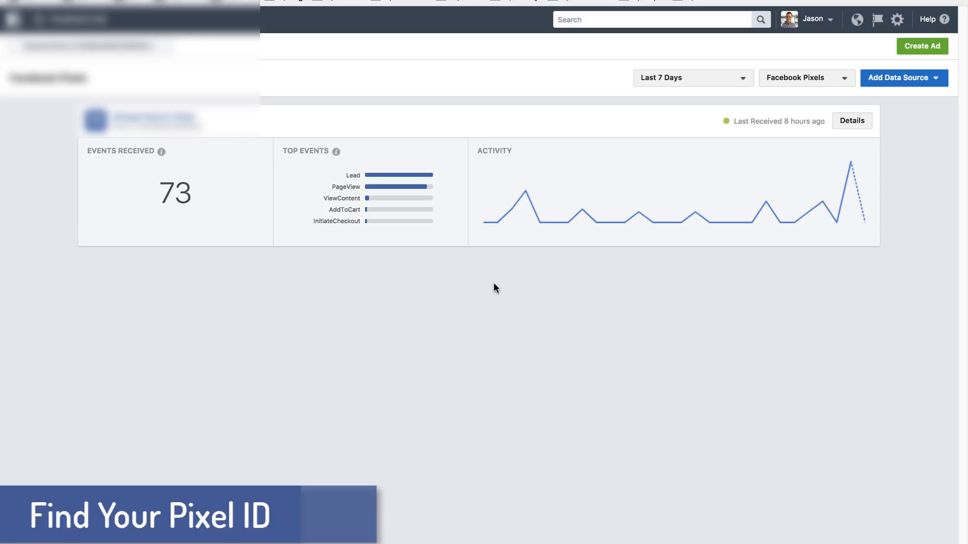
mouse_move(499, 237)
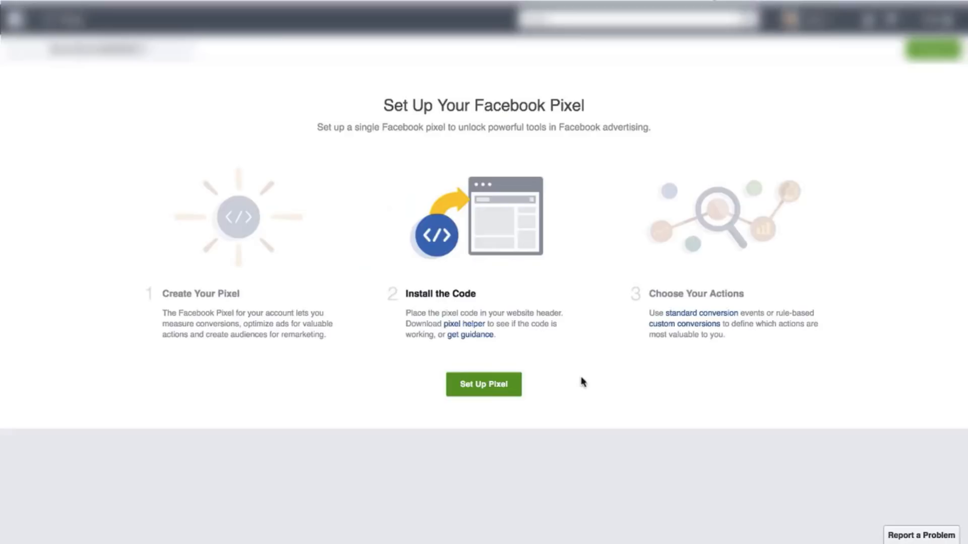
Step: Start pixel setup to bring up the Install Your Pixel Code options
left_click(483, 384)
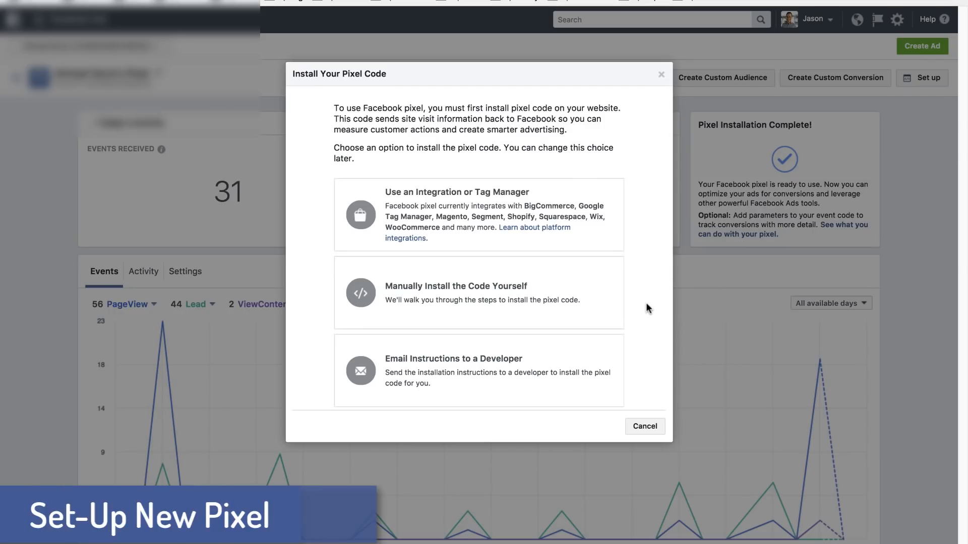
mouse_move(638, 306)
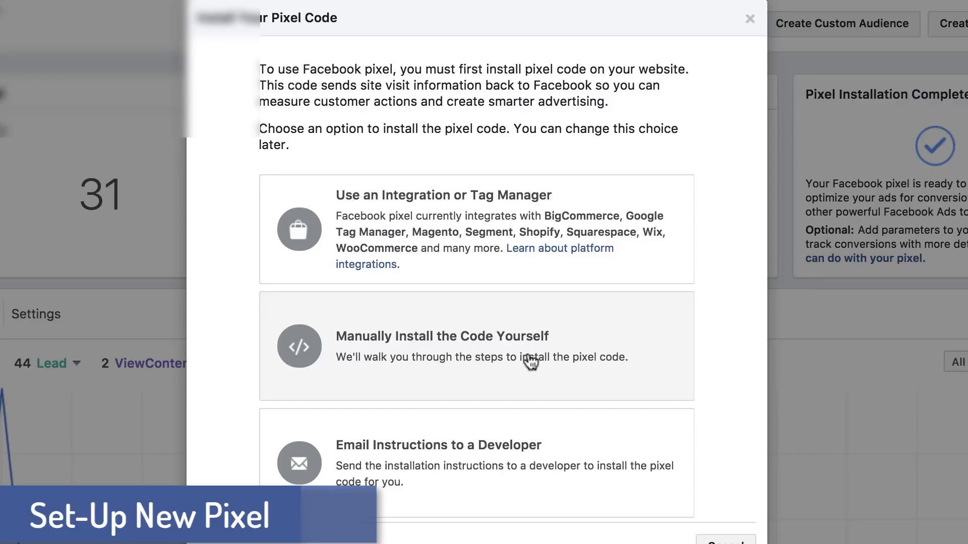
Step: Install the pixel code manually, review the code, and finish the Add your events step
left_click(441, 346)
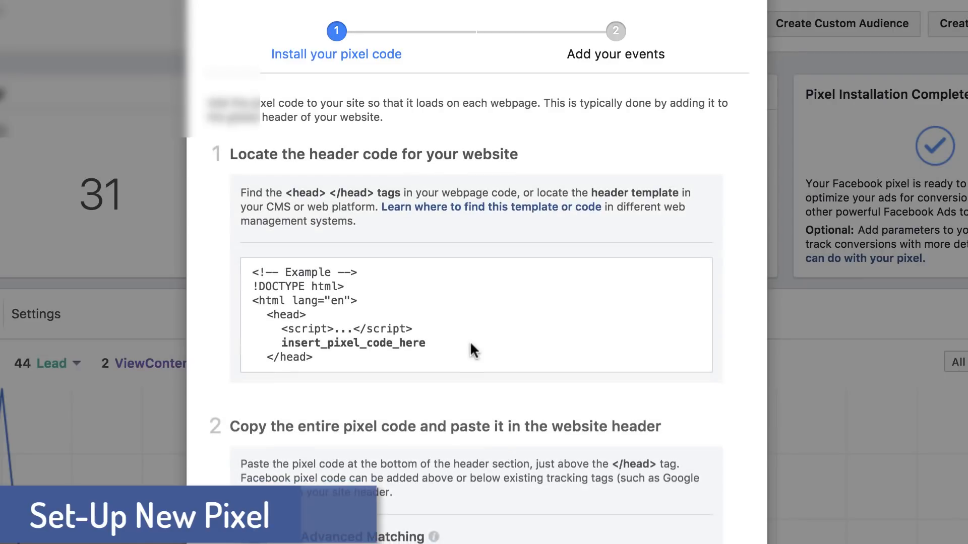
scroll("down", 3)
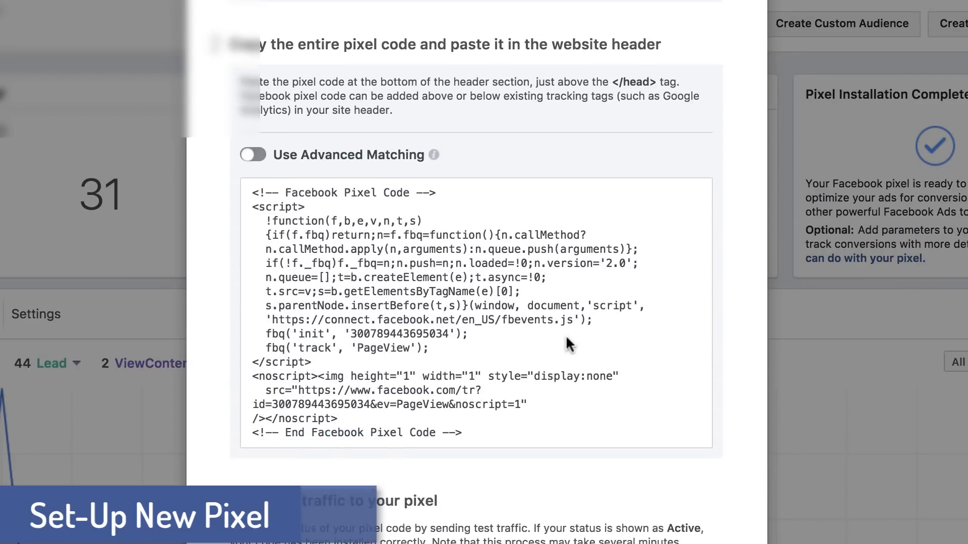
scroll("up", 3)
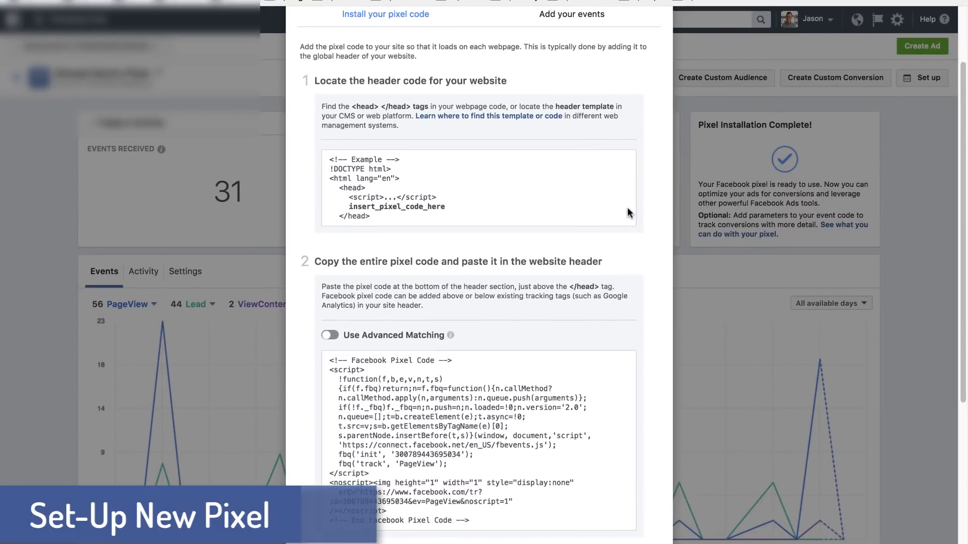
scroll("down", 3)
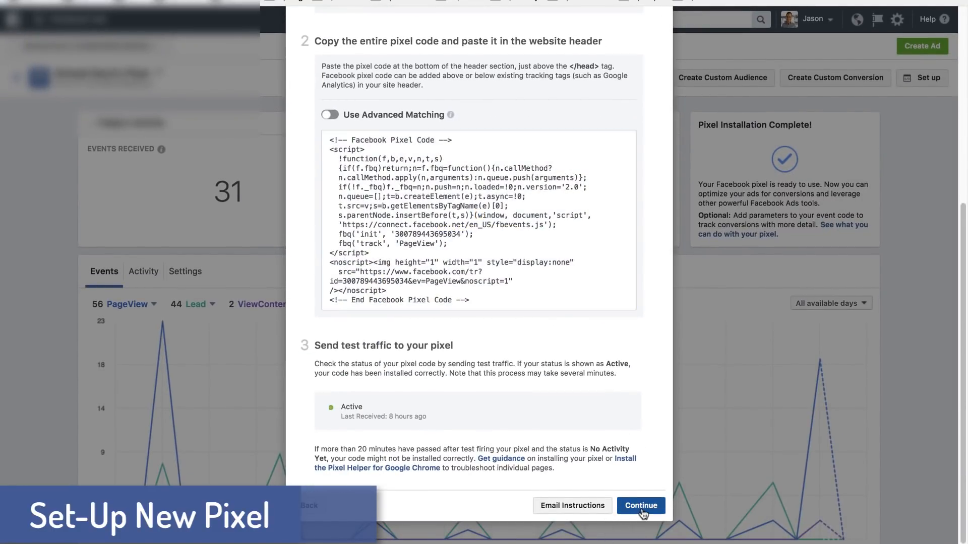
left_click(641, 505)
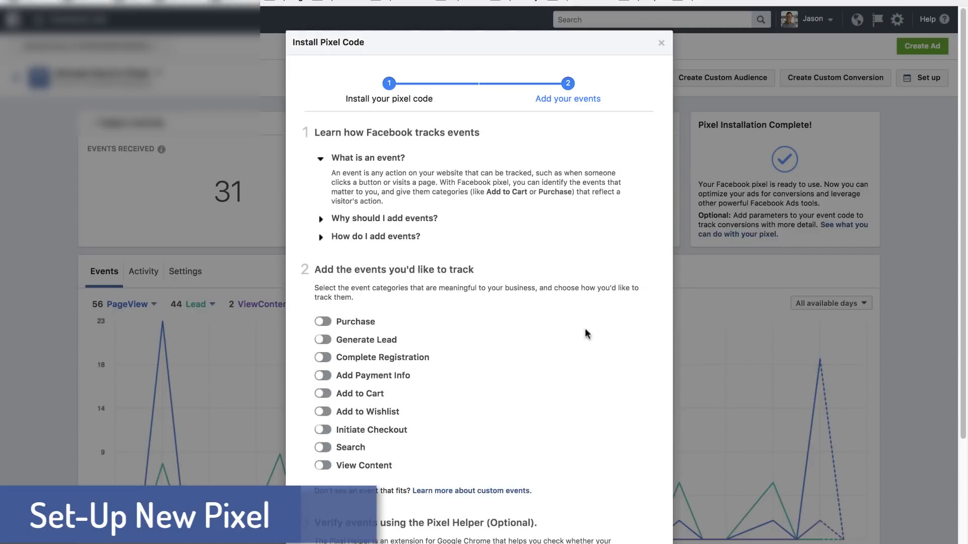
scroll("down", 3)
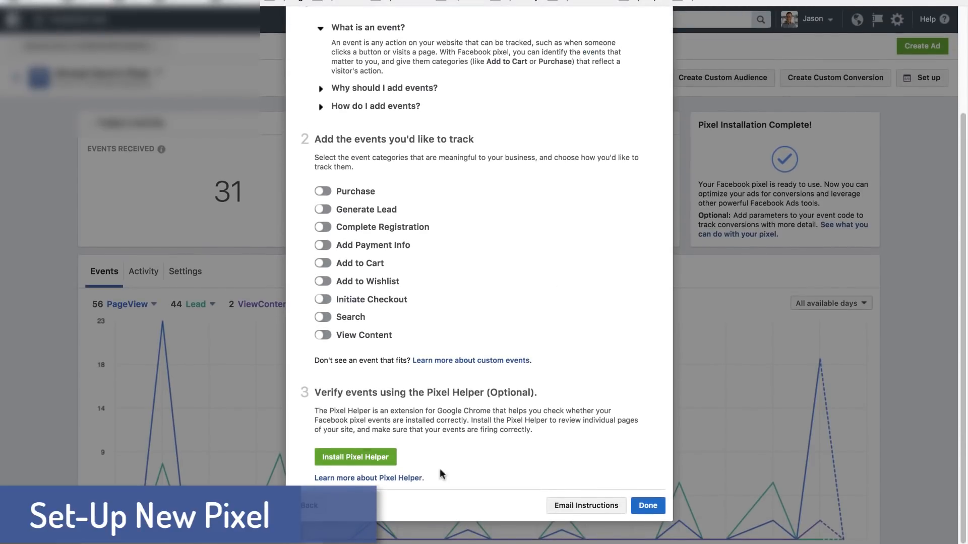
left_click(647, 506)
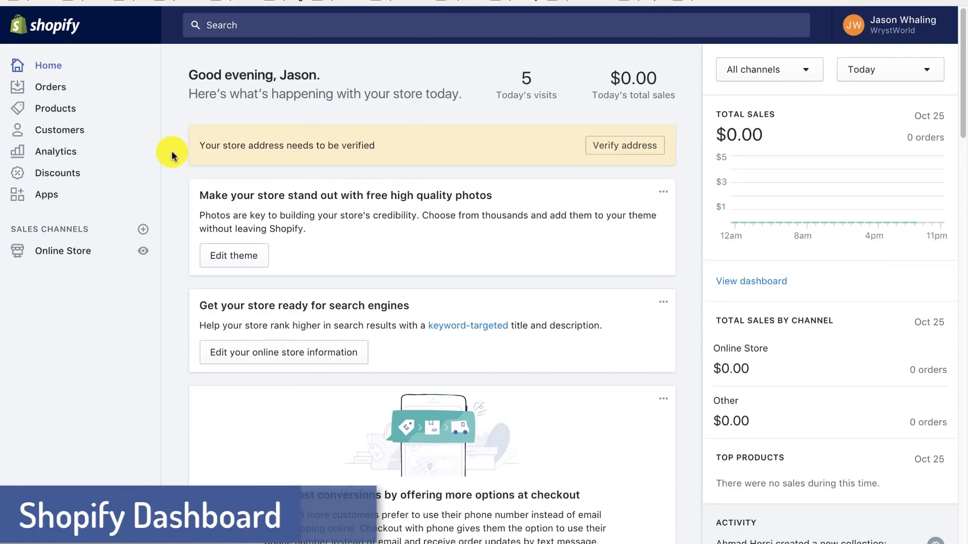
mouse_move(28, 199)
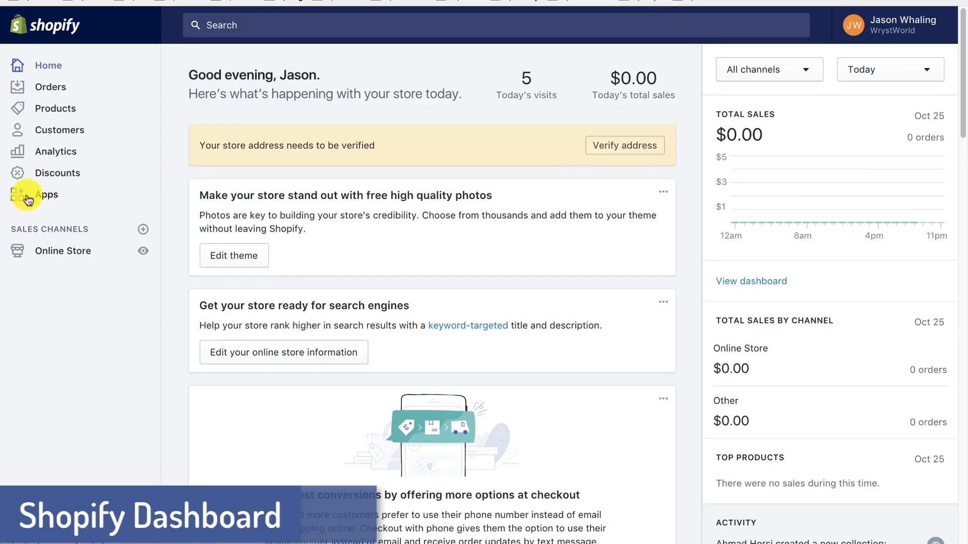
mouse_move(70, 251)
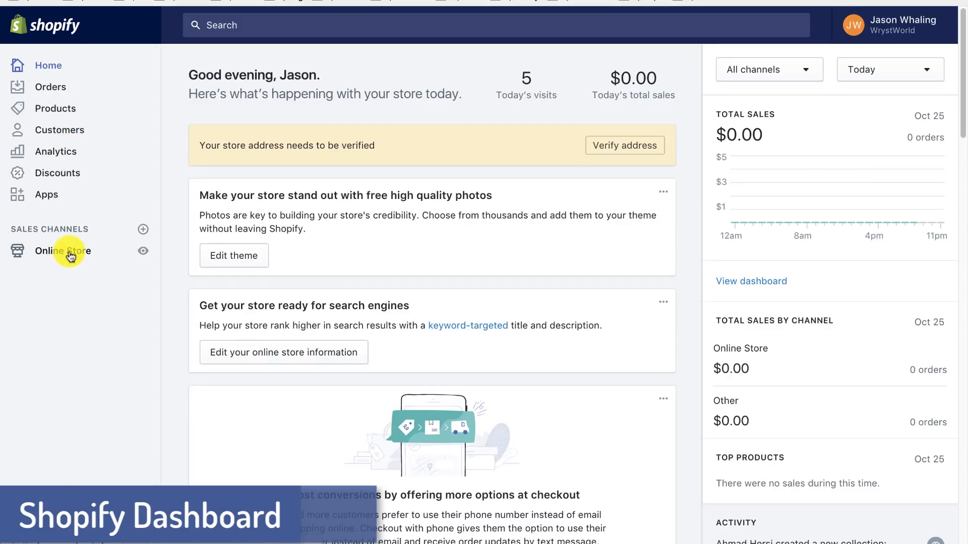
Step: Open Online Store > Preferences in Shopify to reach the Facebook Pixel ID field
left_click(62, 251)
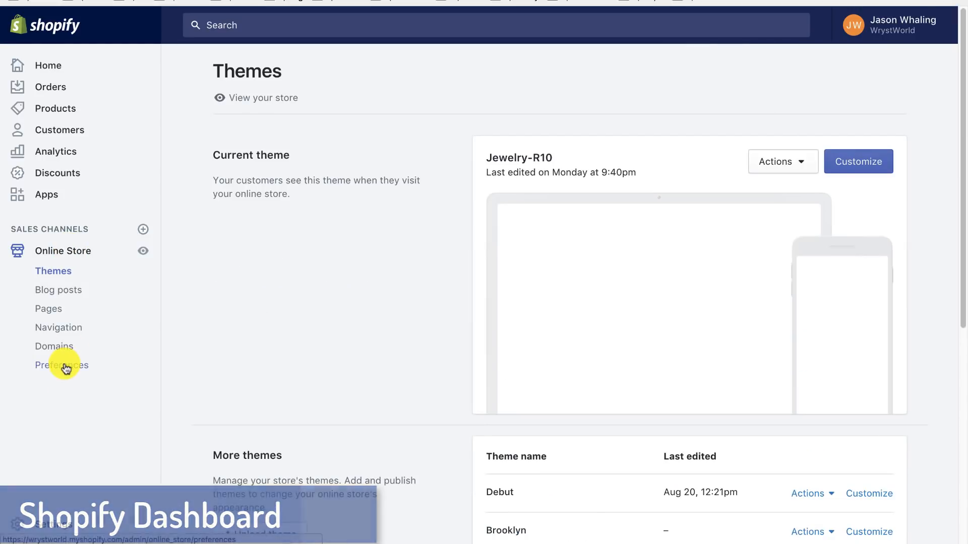
left_click(62, 365)
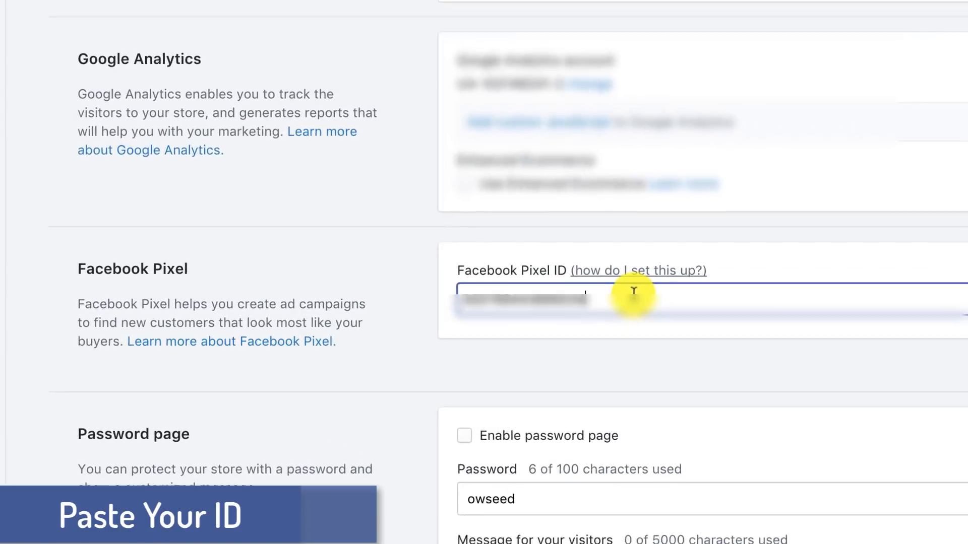
scroll("down", 3)
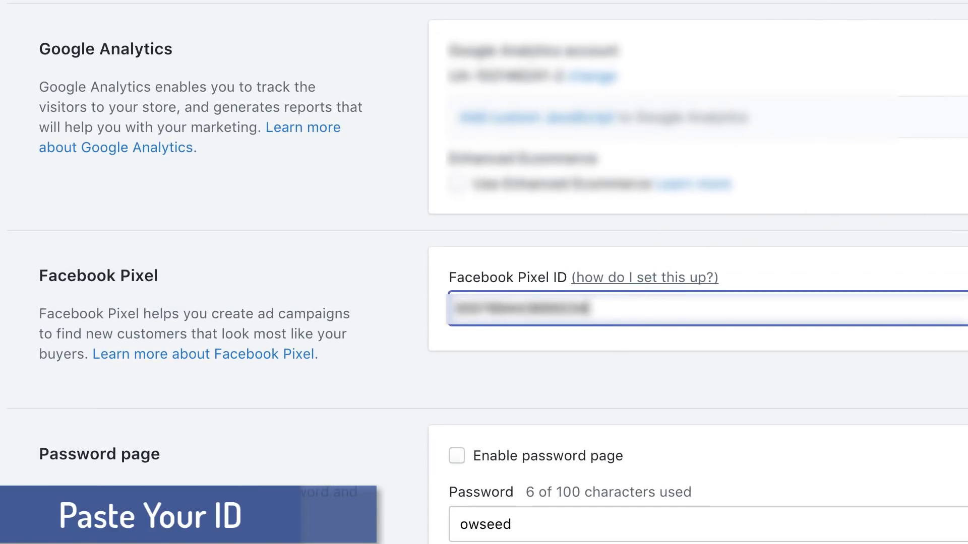
scroll("up", 3)
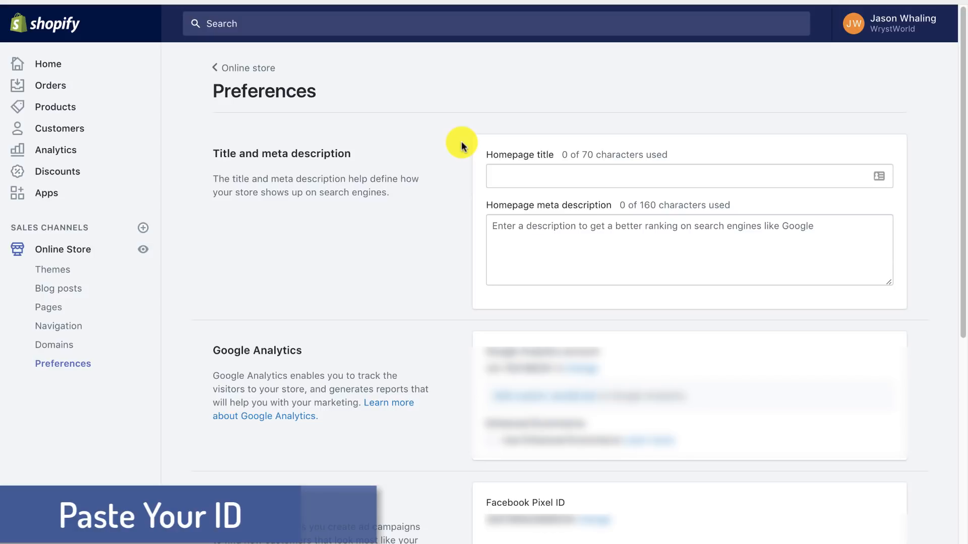
mouse_move(462, 146)
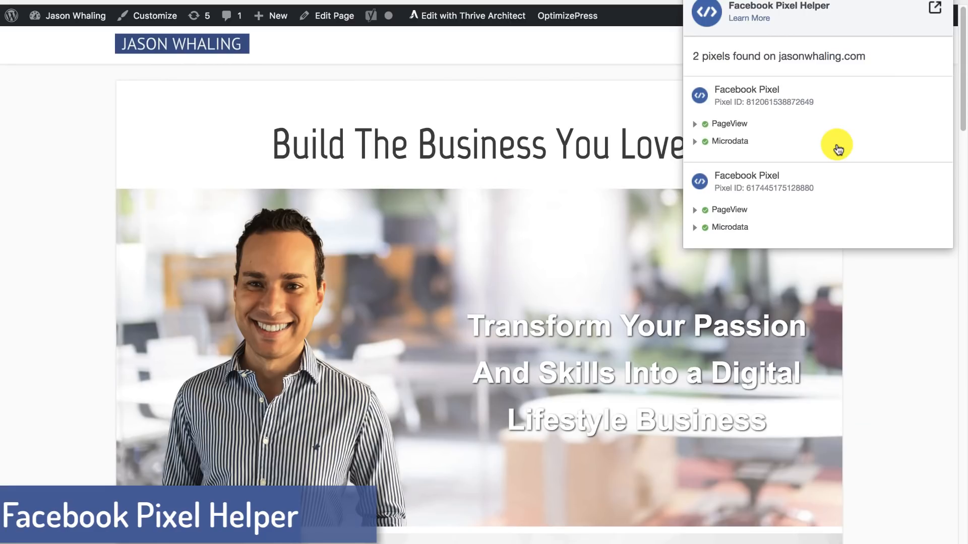
mouse_move(850, 137)
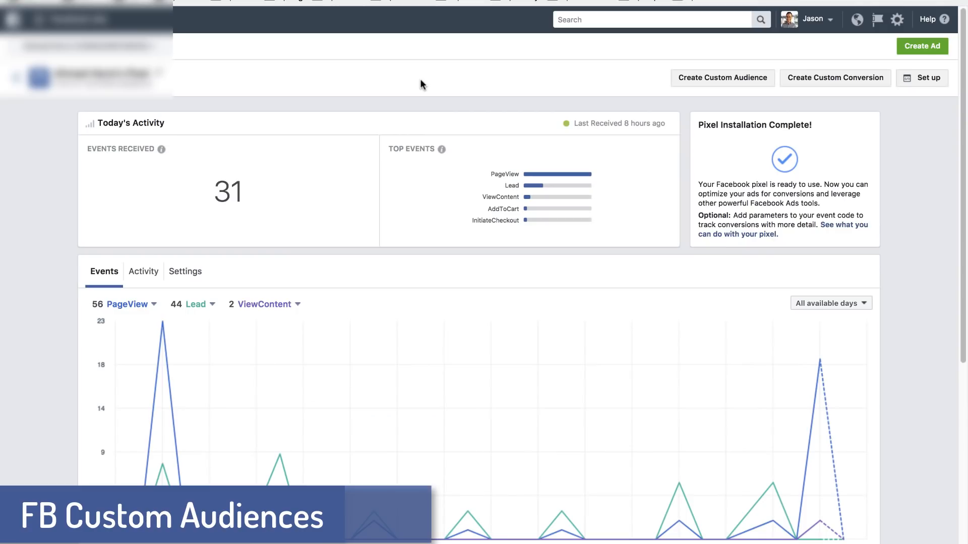
mouse_move(459, 117)
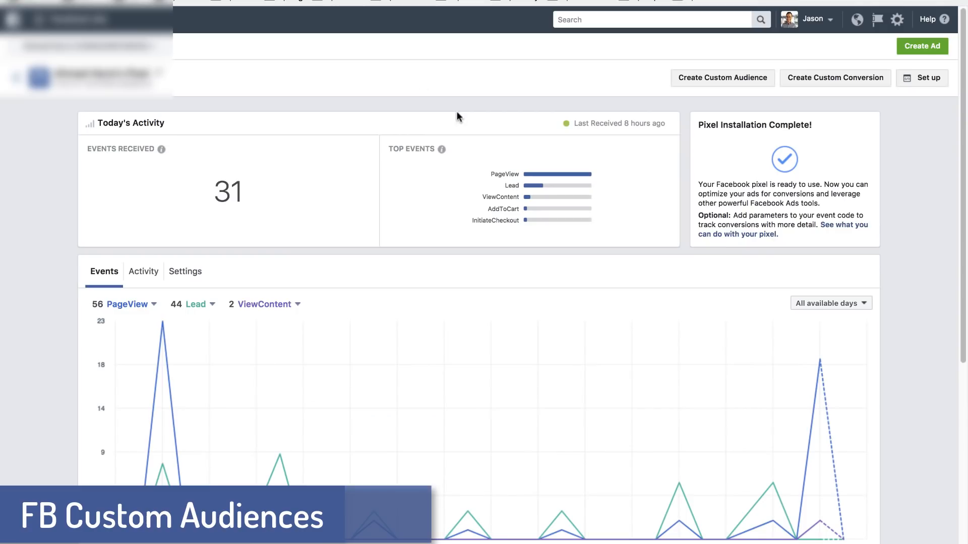
mouse_move(423, 117)
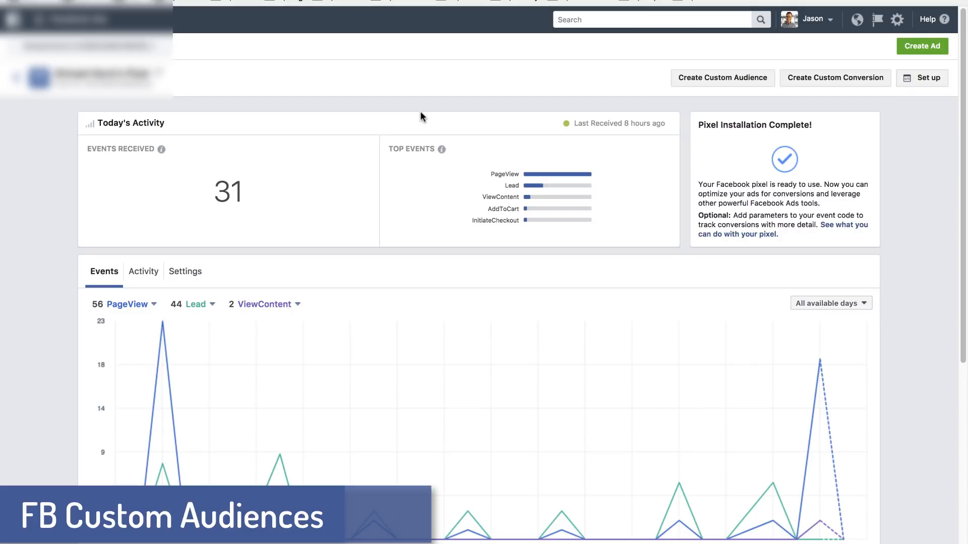
mouse_move(701, 109)
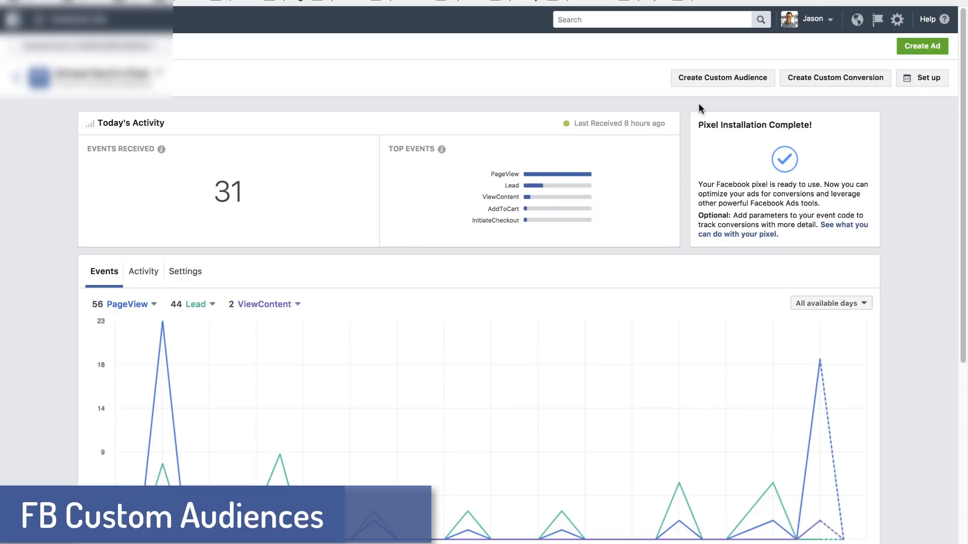
Step: Create a custom audience sourced from website traffic
left_click(721, 77)
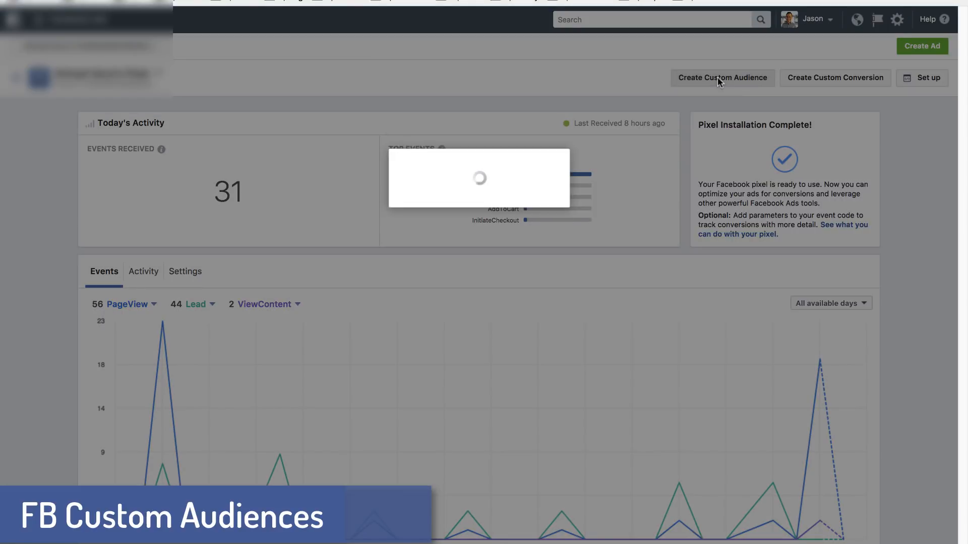
left_click(721, 77)
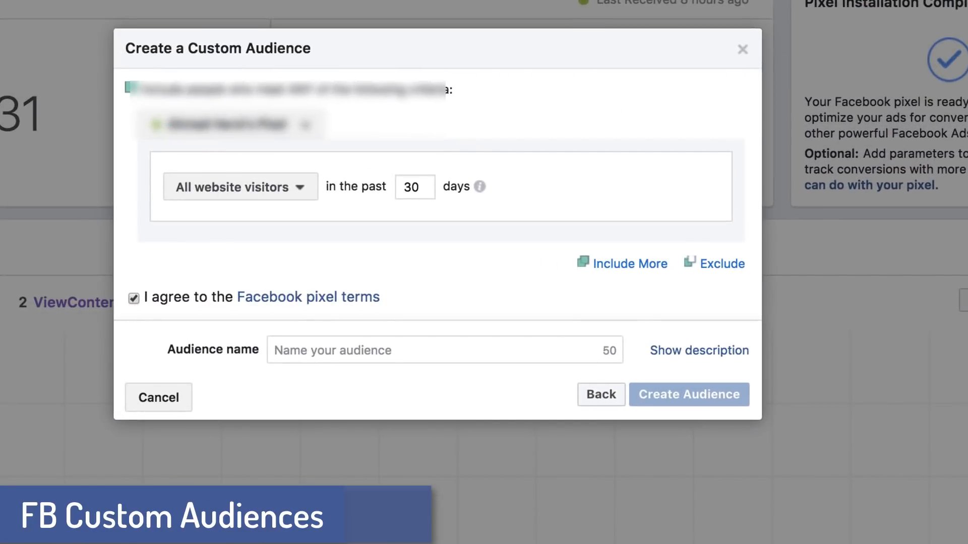
mouse_move(511, 137)
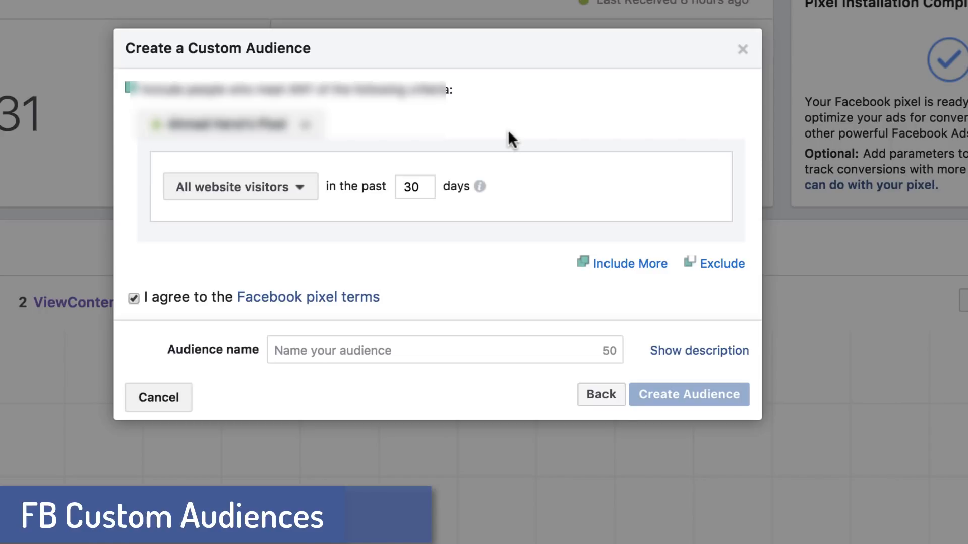
mouse_move(302, 197)
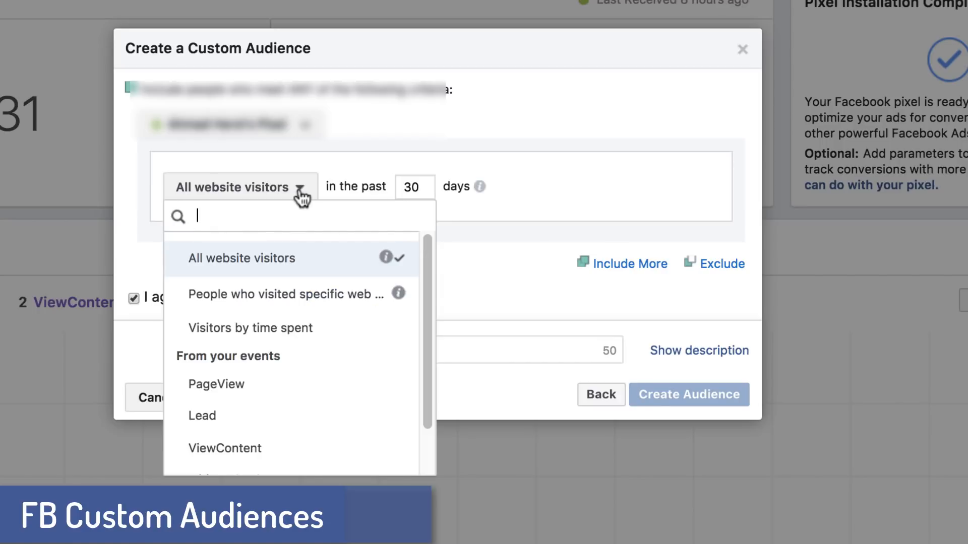
Step: Set the audience criteria to 'People who visited specific web pages'
left_click(283, 294)
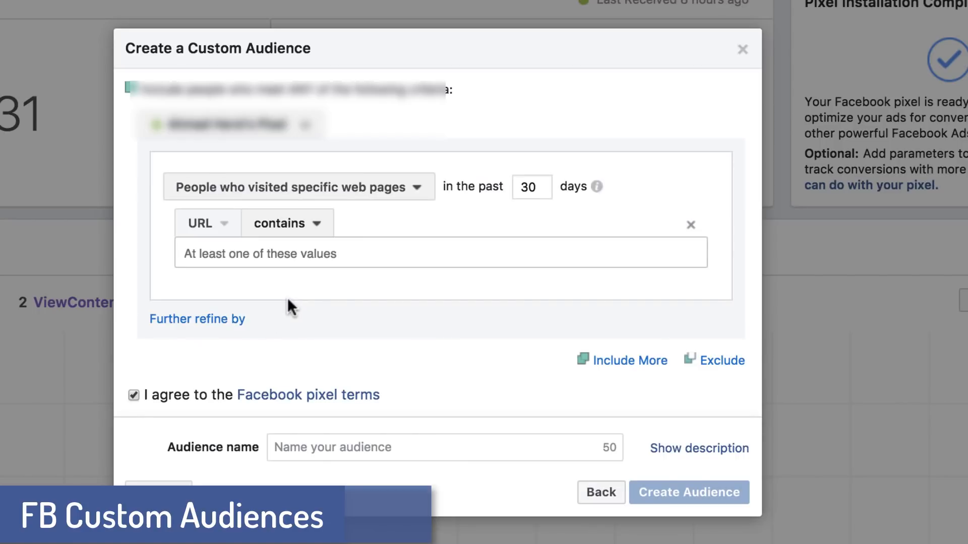
mouse_move(392, 315)
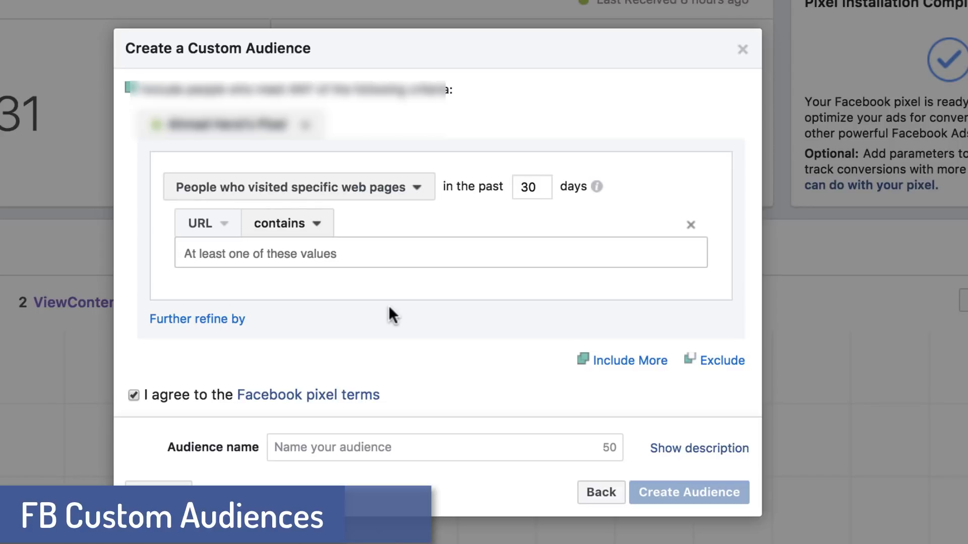
mouse_move(217, 229)
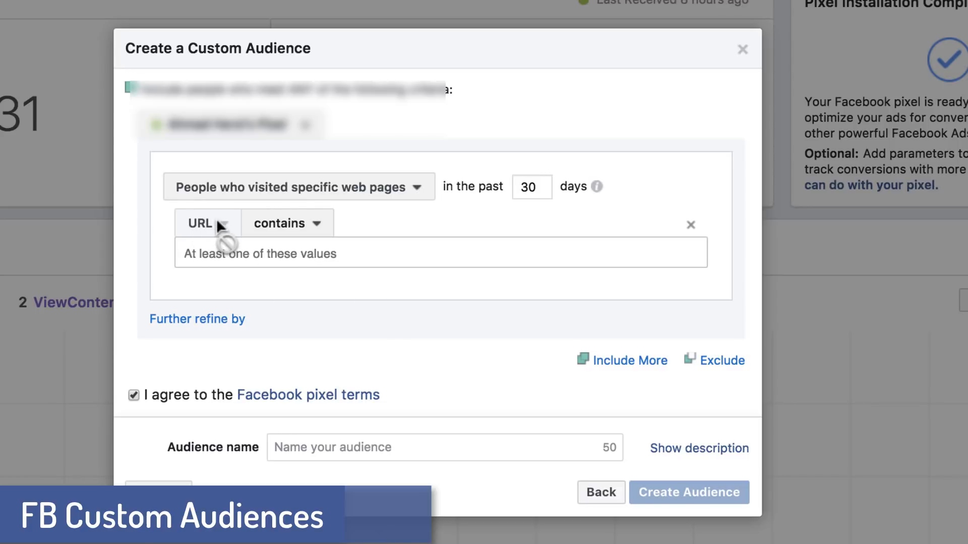
mouse_move(346, 248)
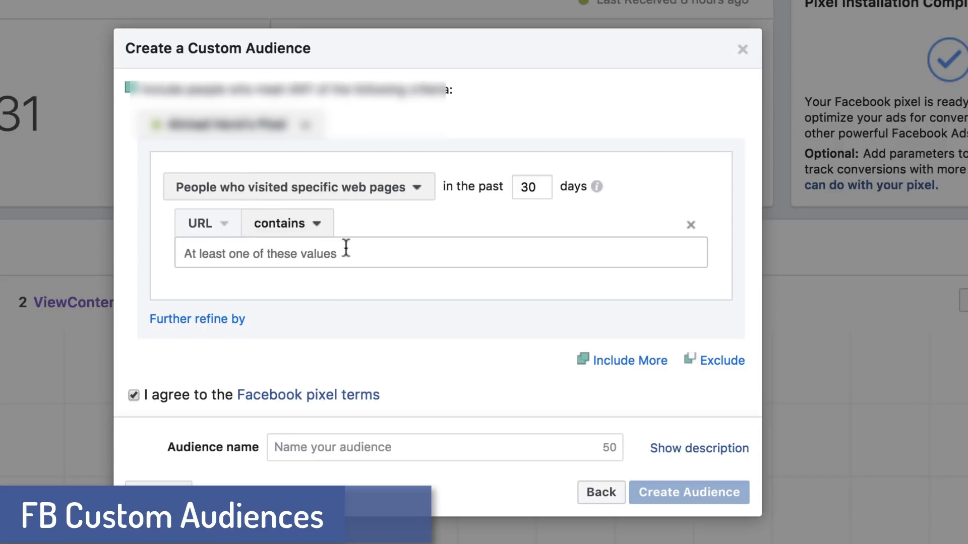
mouse_move(347, 258)
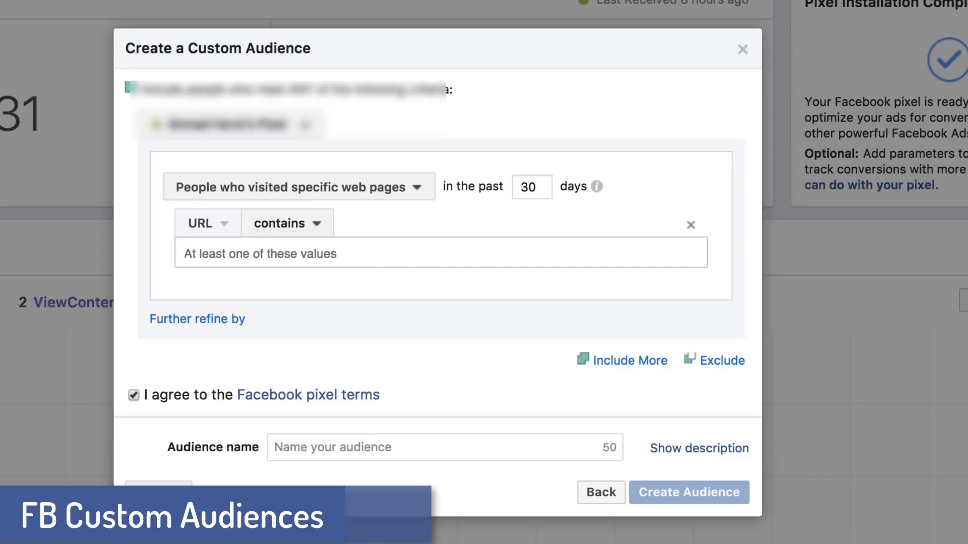
Step: Enter 'product/watch/sleek-black-mens' as the URL contains value, correcting a typo
type("product/watc")
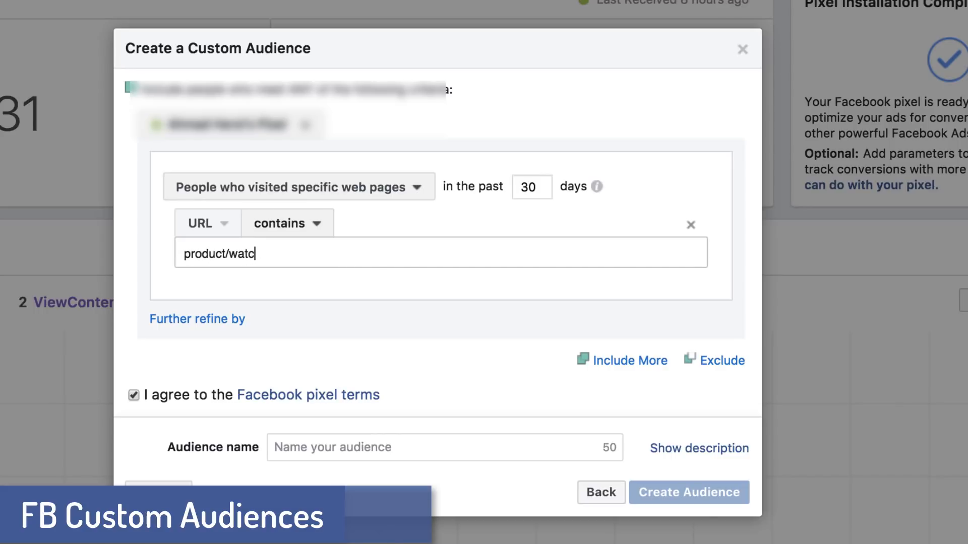
type("h/")
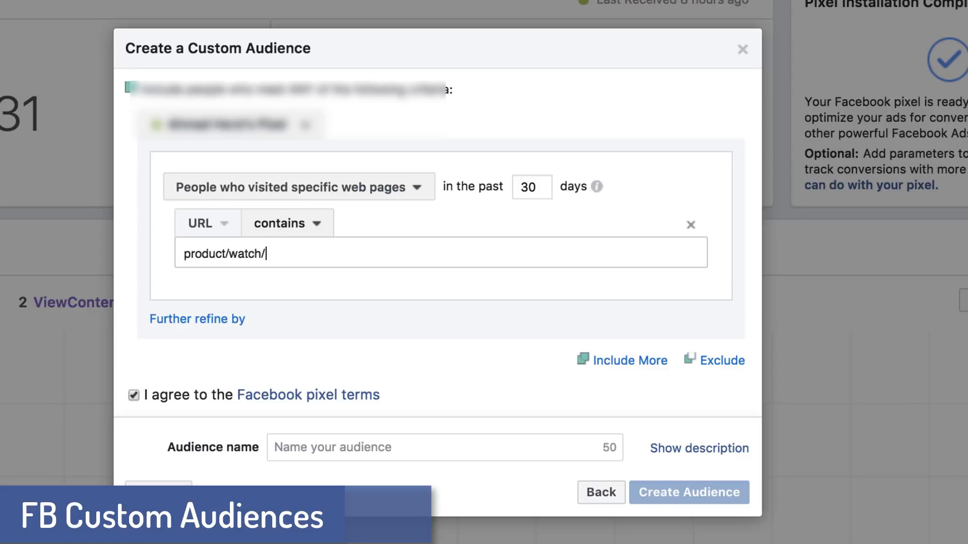
type("dk")
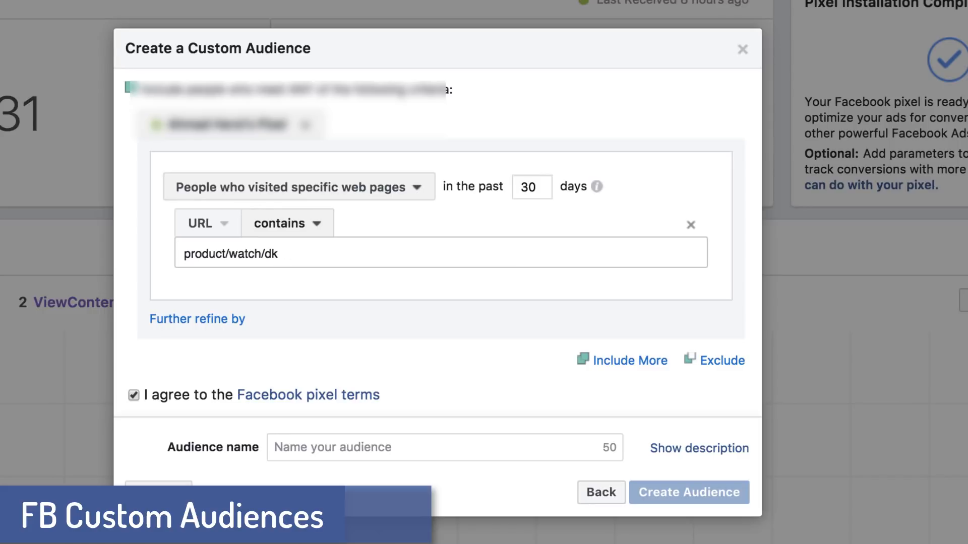
key("Backspace")
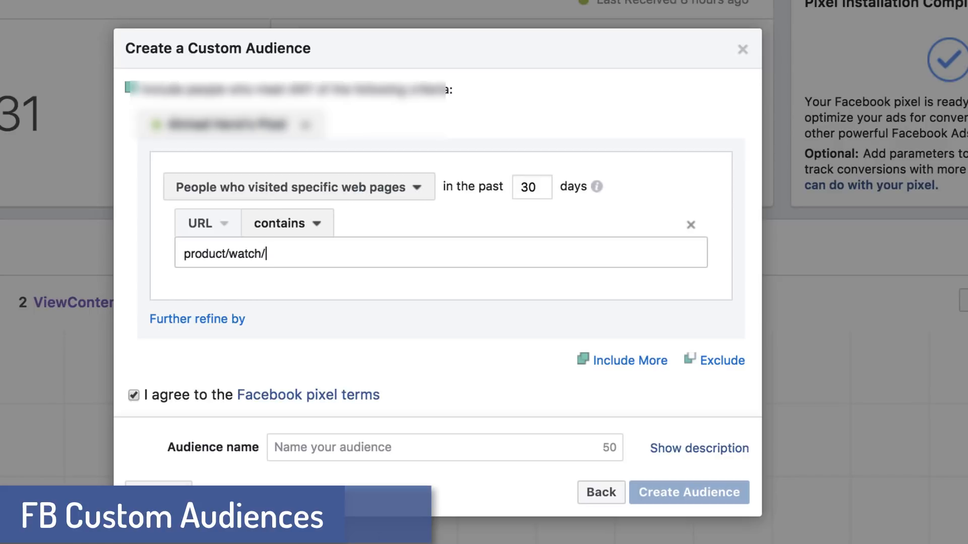
type("sleek-black-mens")
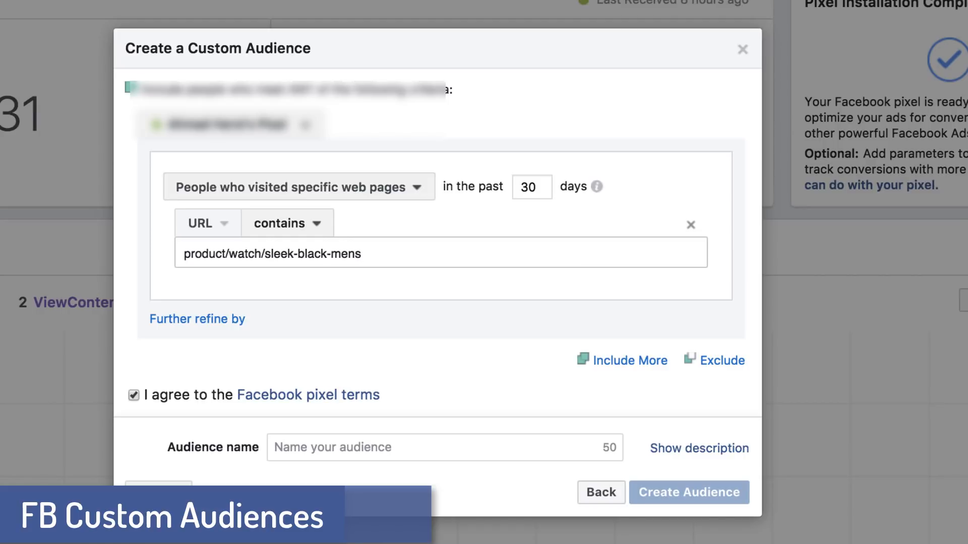
mouse_move(498, 351)
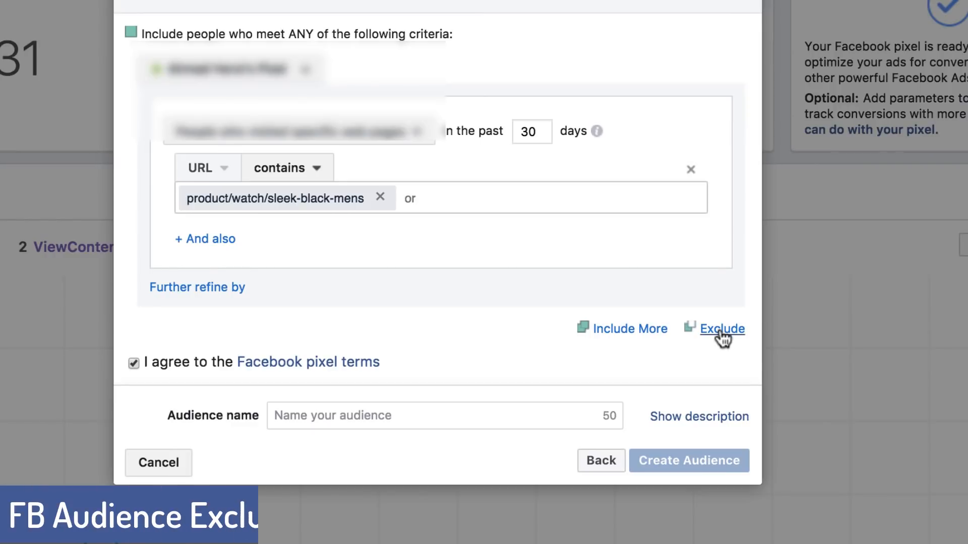
Step: Add an exclusion rule for people who visited specific web pages
left_click(720, 328)
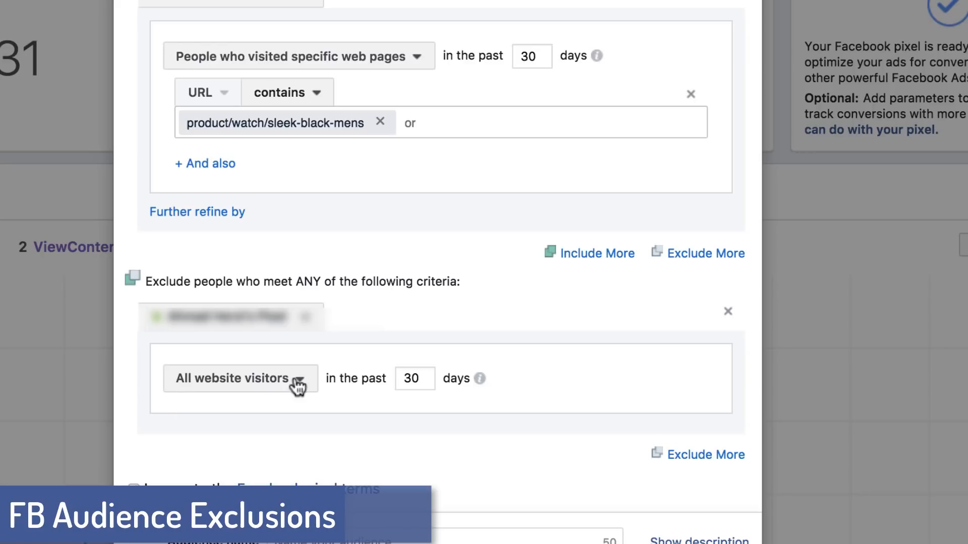
left_click(239, 379)
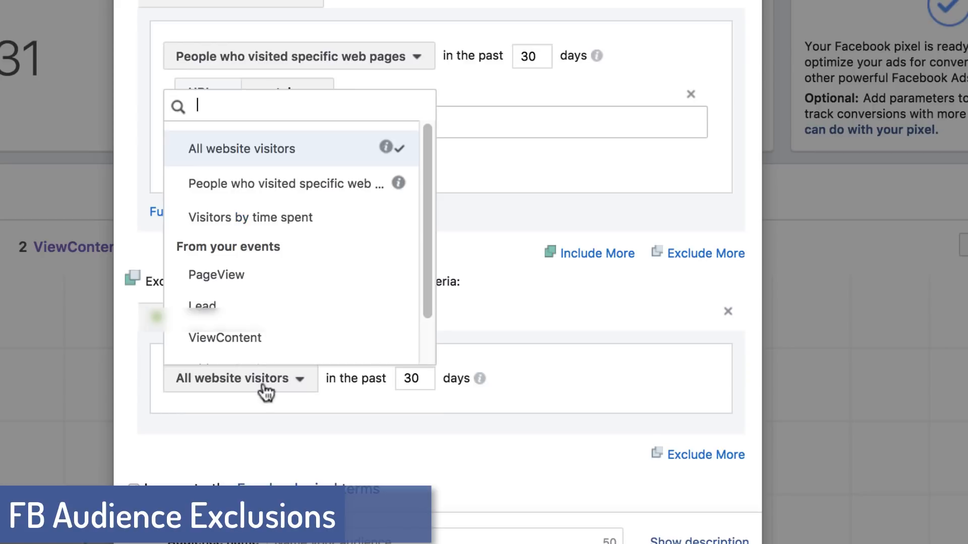
mouse_move(257, 240)
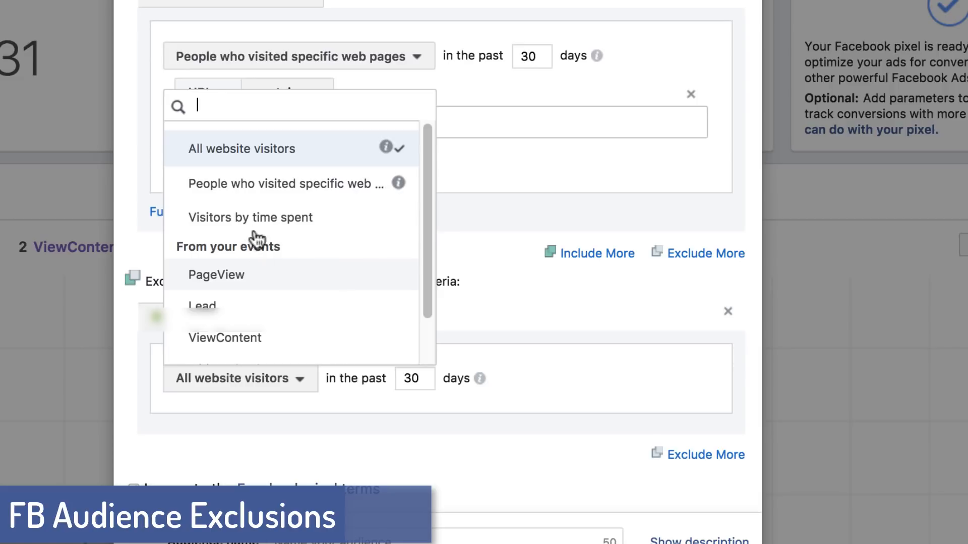
left_click(284, 183)
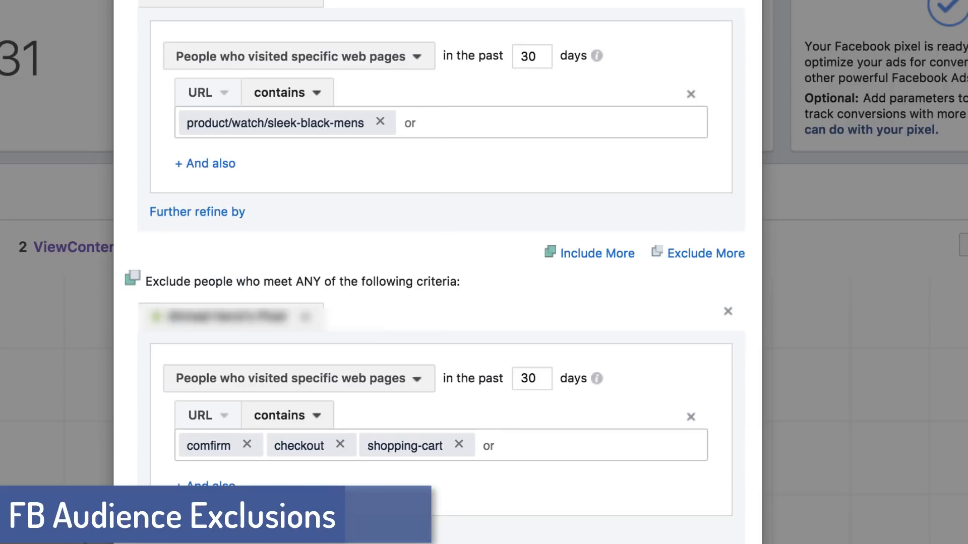